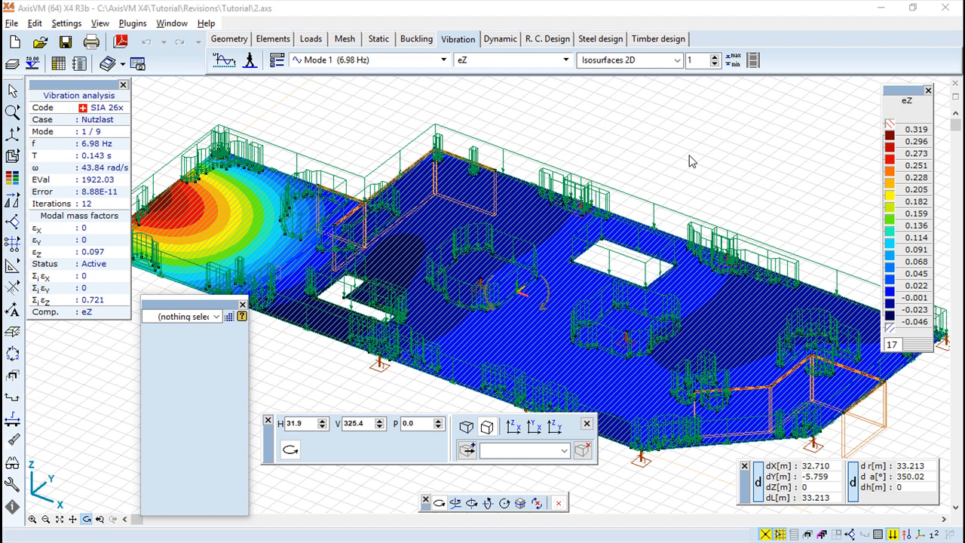
mouse_move(669, 116)
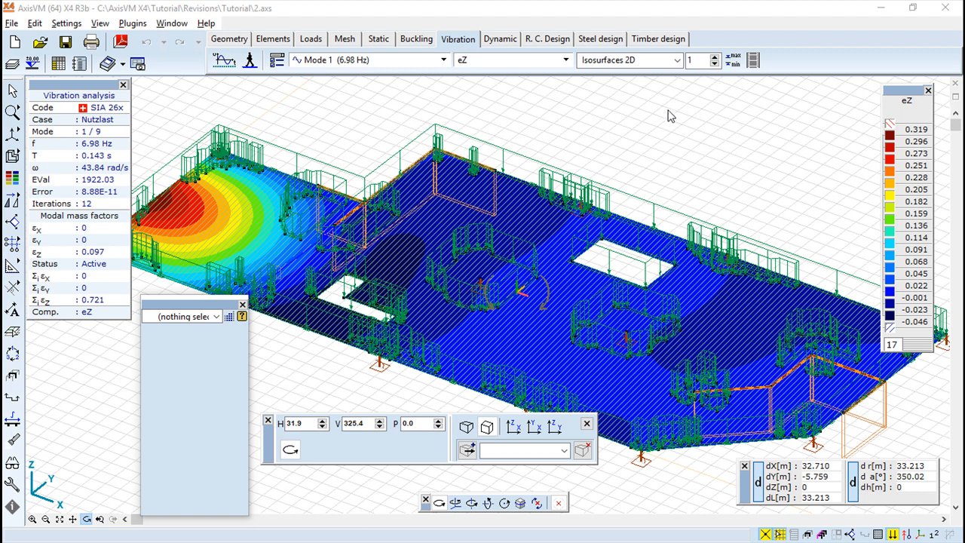
mouse_move(659, 77)
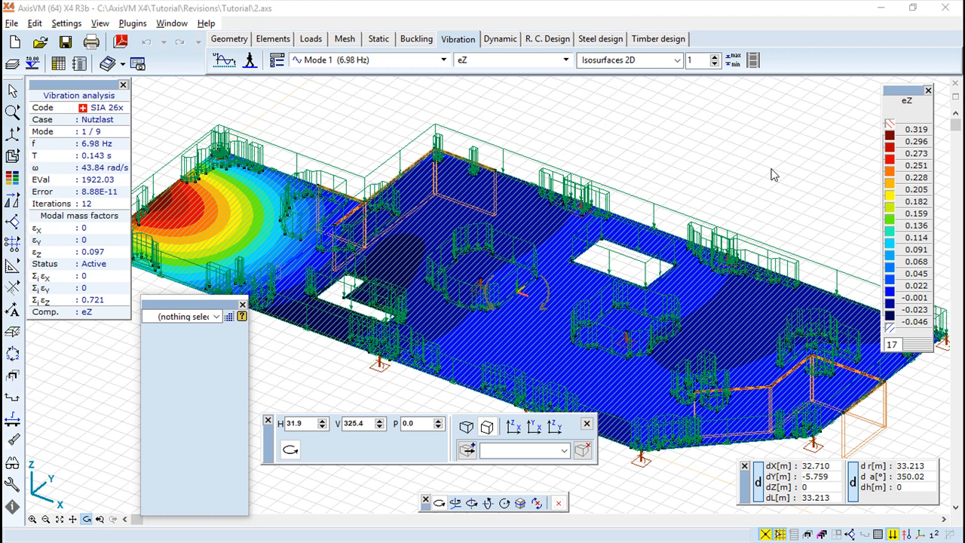
mouse_move(773, 159)
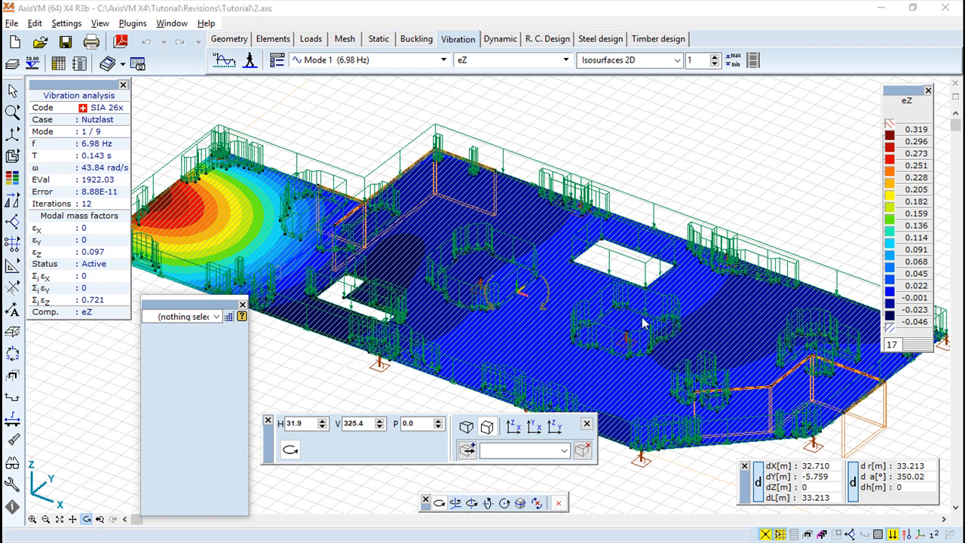
mouse_move(214, 226)
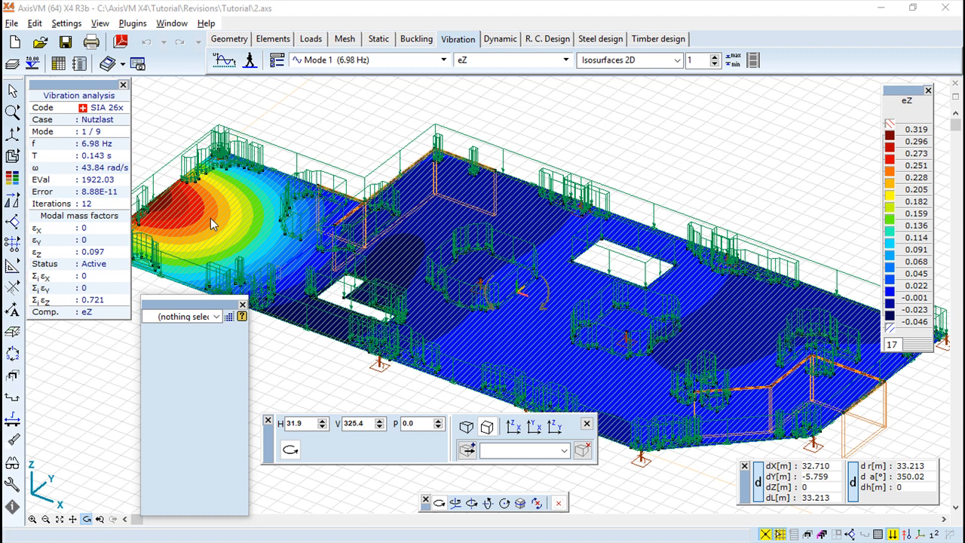
mouse_move(319, 33)
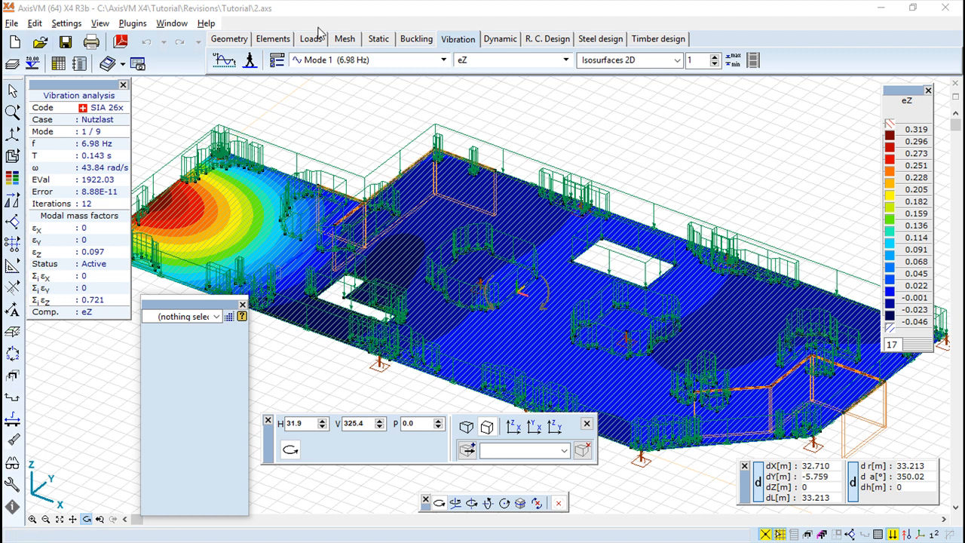
mouse_move(670, 138)
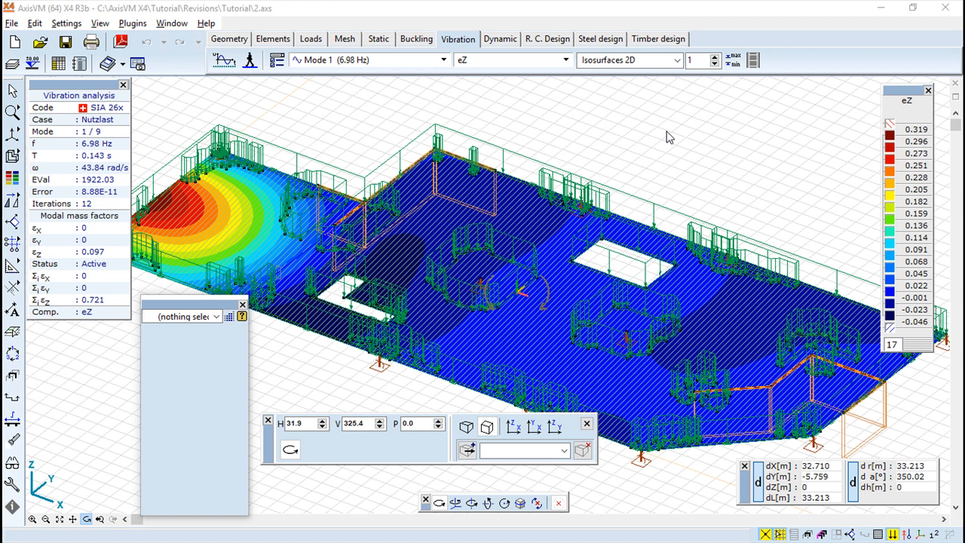
mouse_move(360, 30)
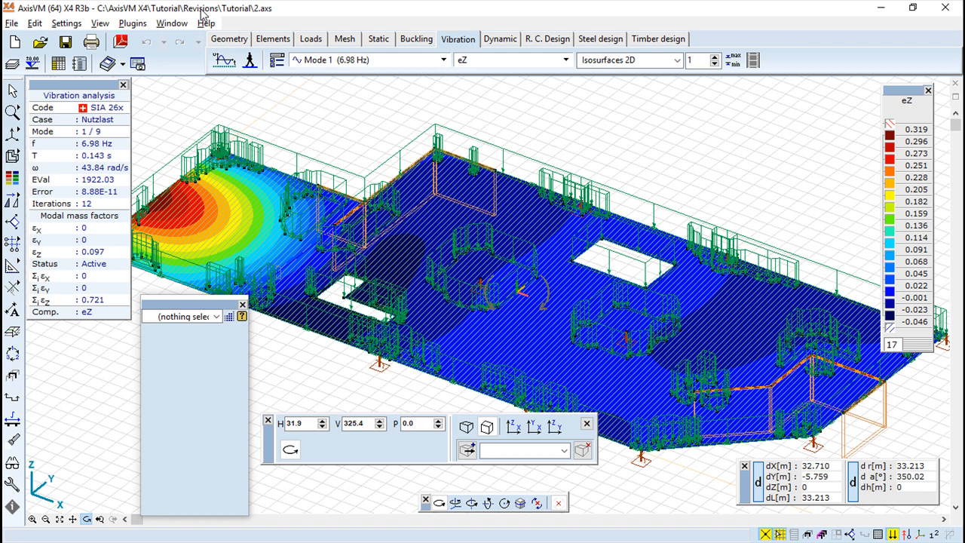
mouse_move(261, 12)
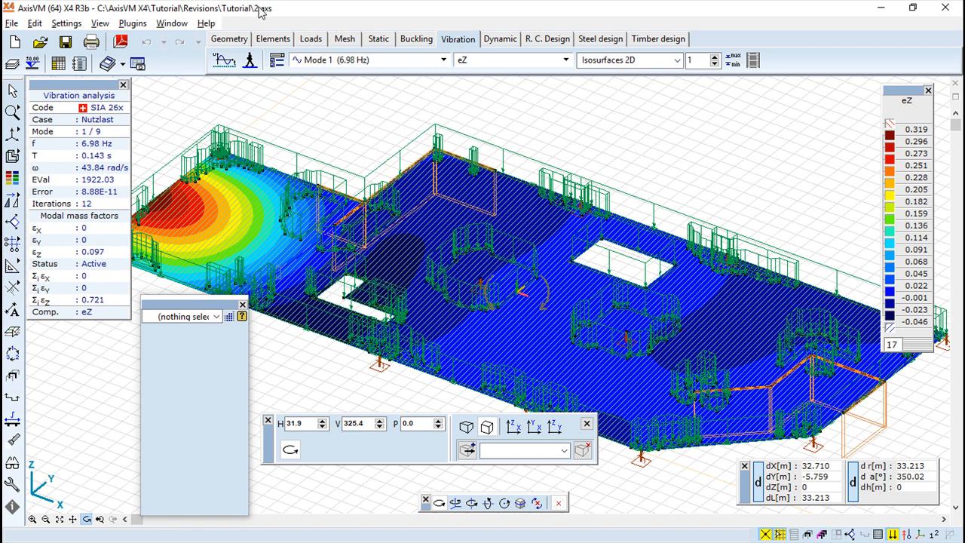
mouse_move(334, 9)
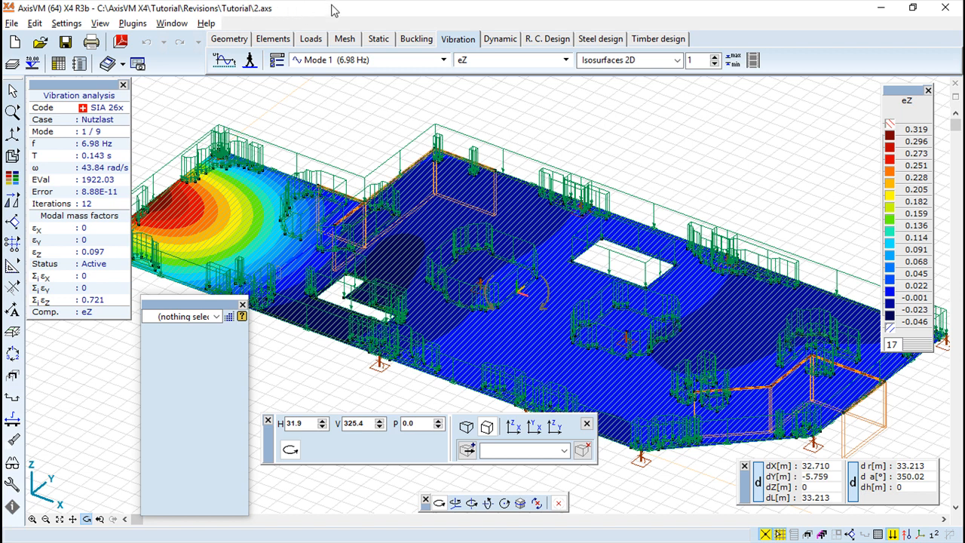
mouse_move(527, 205)
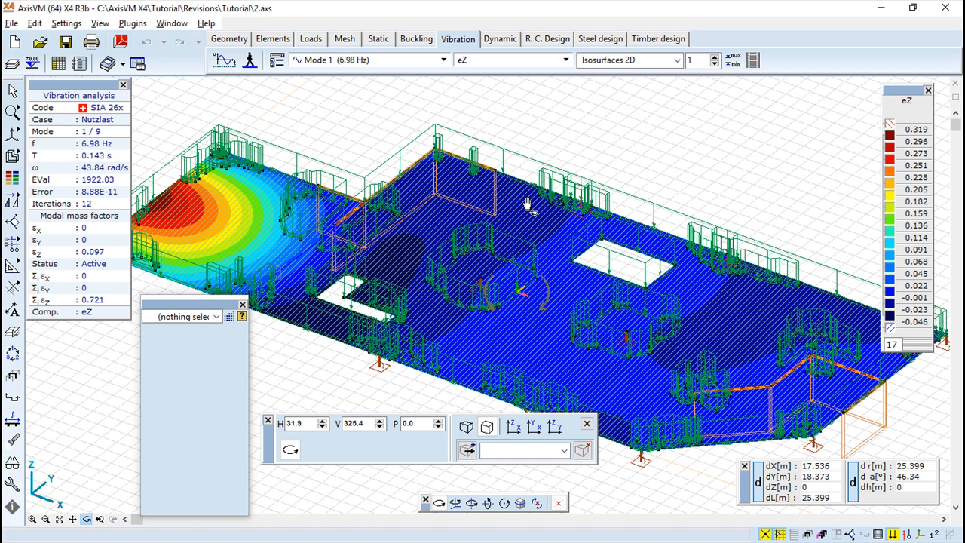
mouse_move(626, 293)
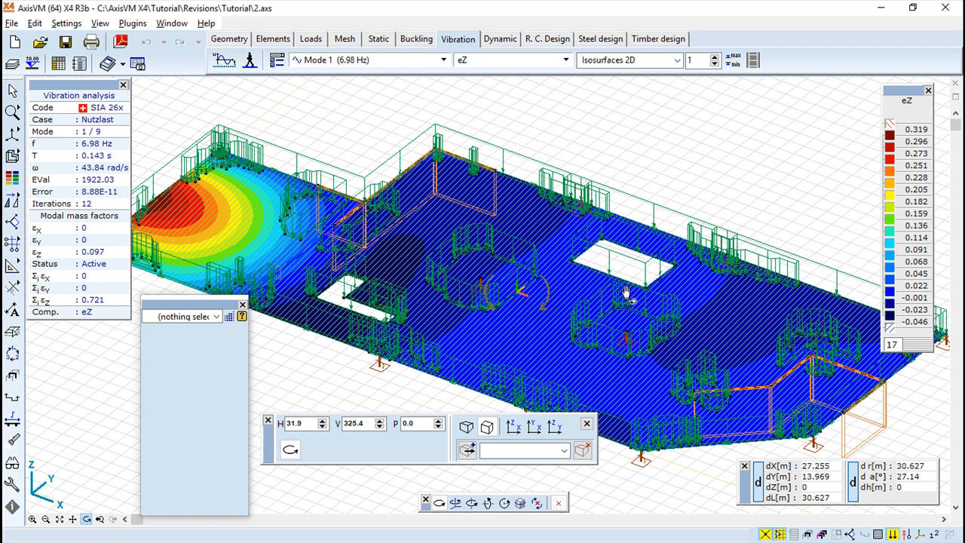
mouse_move(625, 294)
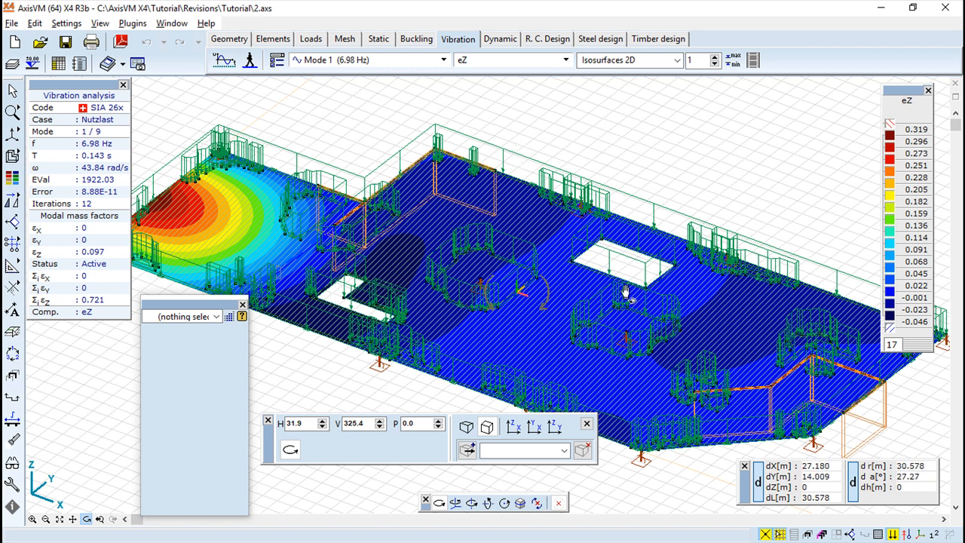
mouse_move(585, 268)
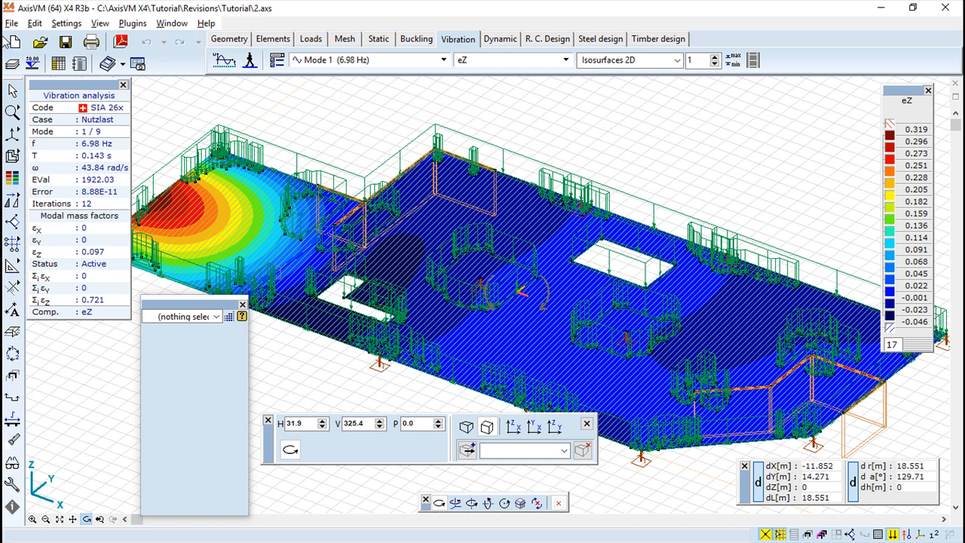
Show the File menu and the settings / layout-reset options at the top of the window.
left_click(12, 25)
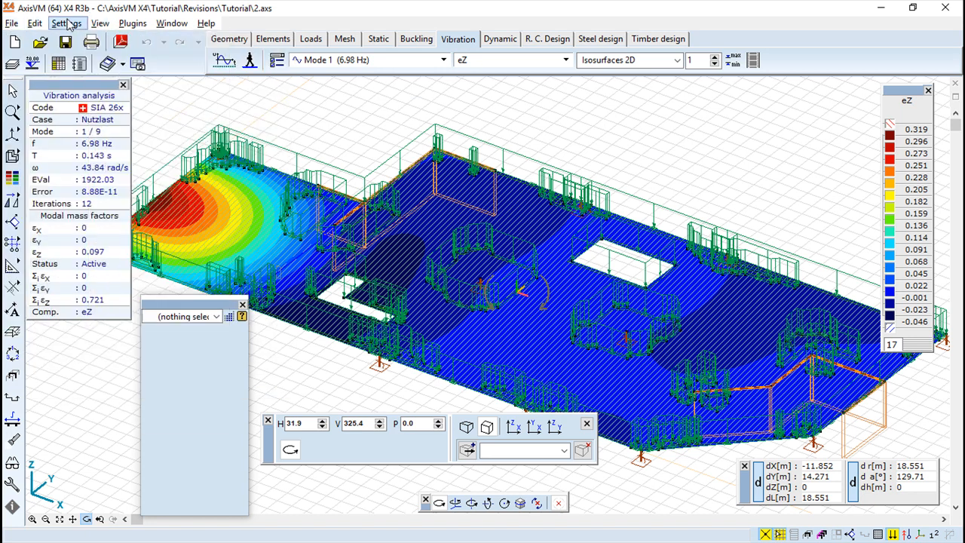
left_click(66, 23)
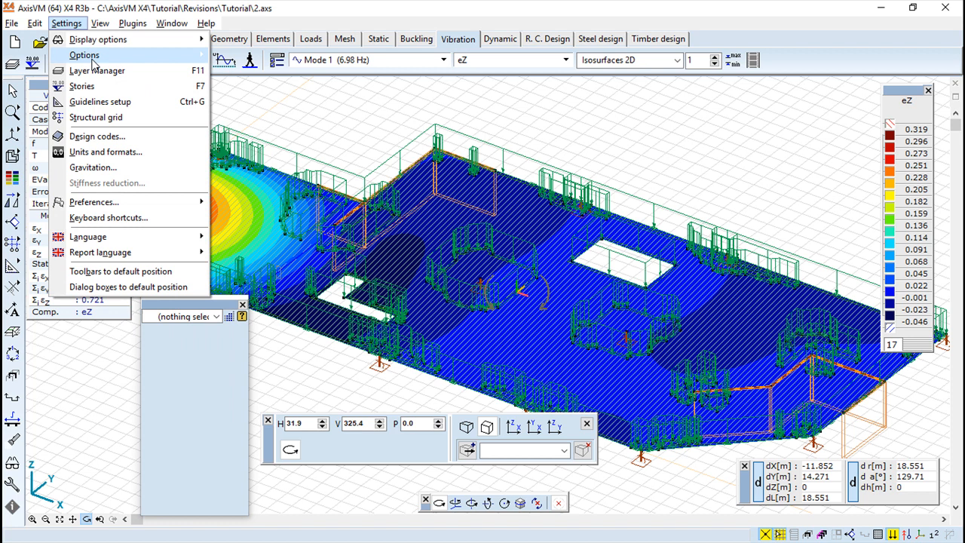
mouse_move(102, 271)
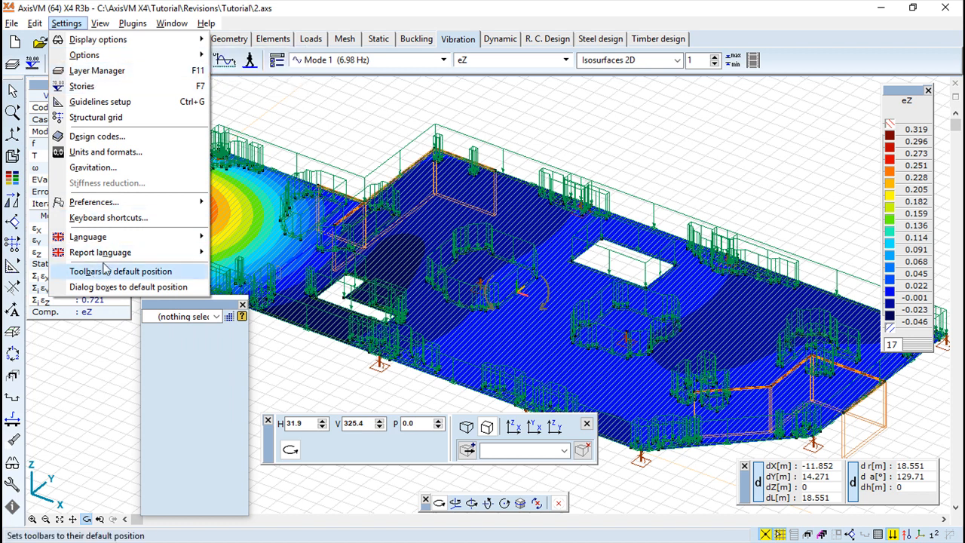
mouse_move(109, 218)
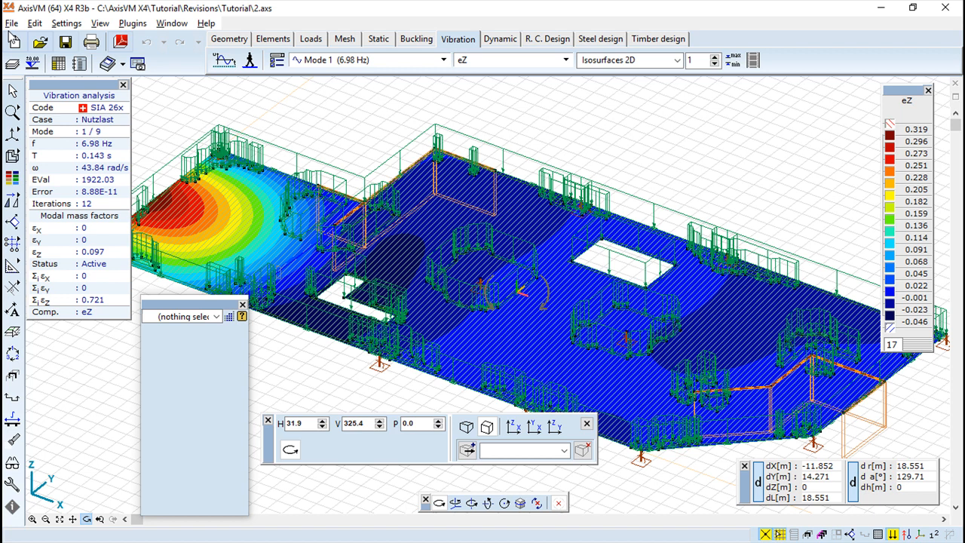
mouse_move(40, 42)
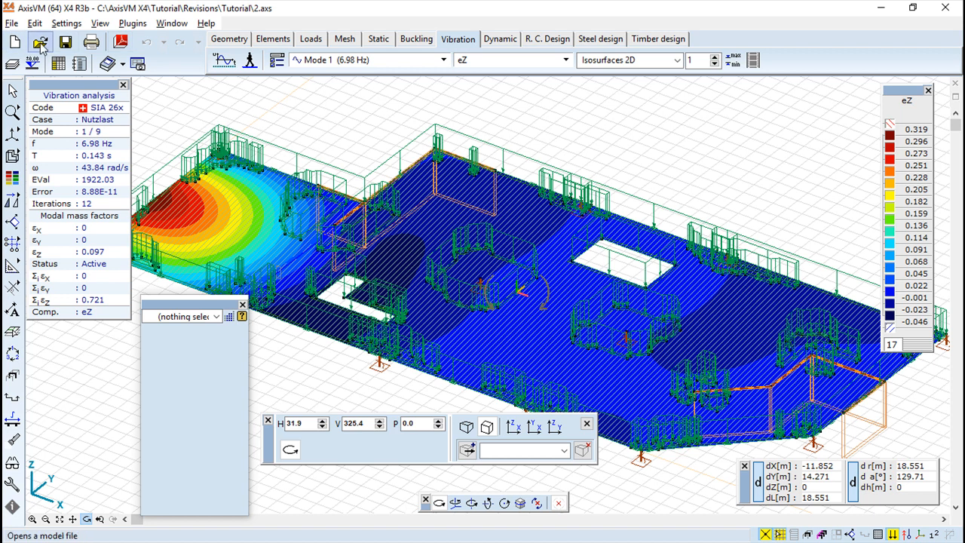
mouse_move(47, 79)
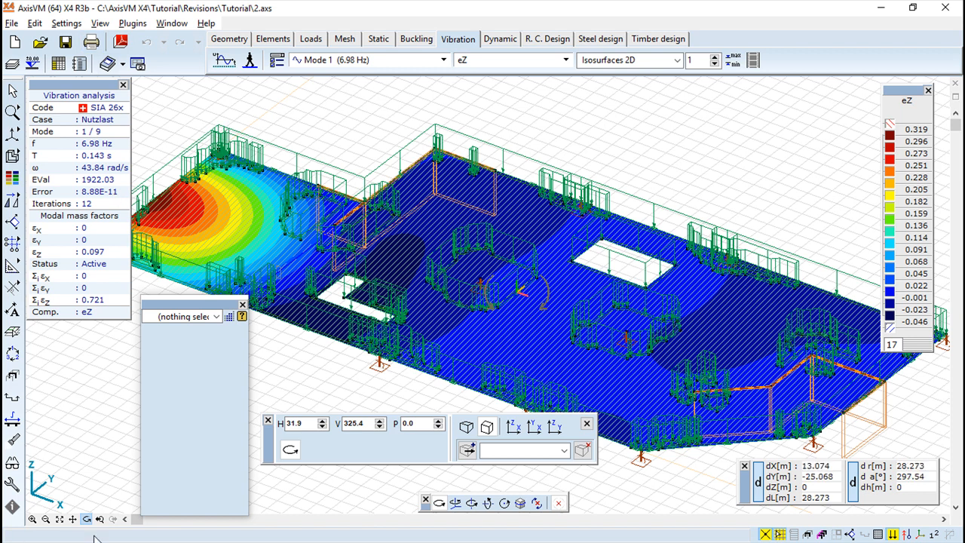
mouse_move(97, 540)
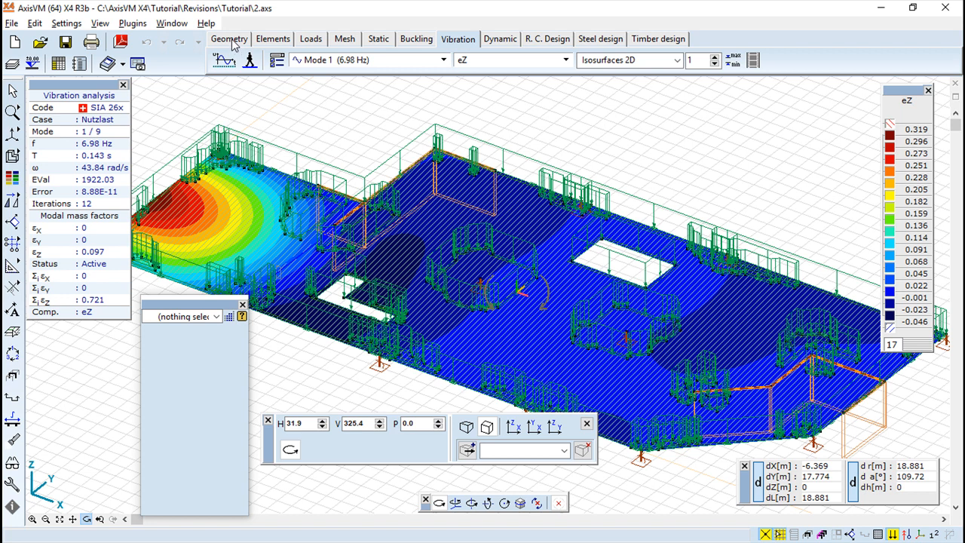
Switch through the Elements, Loads and Dynamic tabs to reveal each toolbar above the slab.
left_click(229, 39)
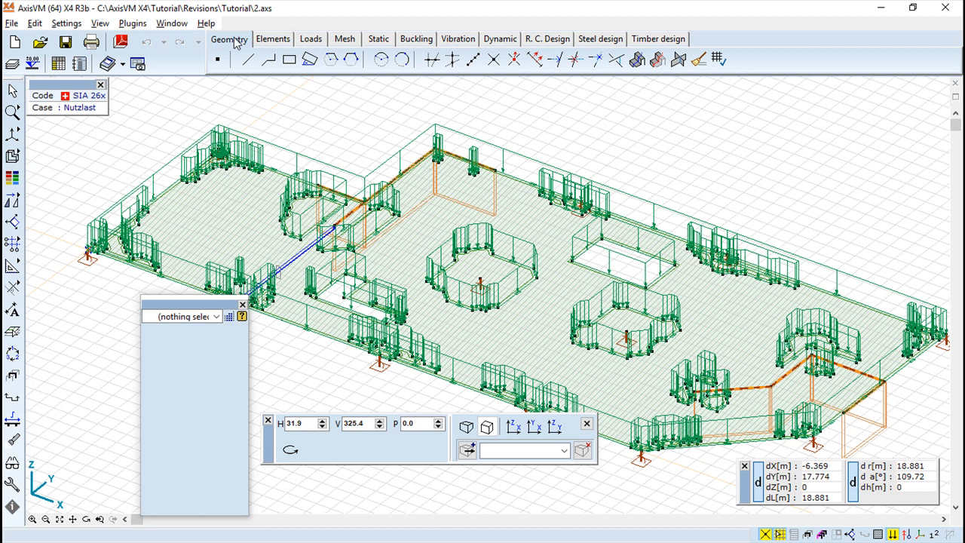
mouse_move(273, 46)
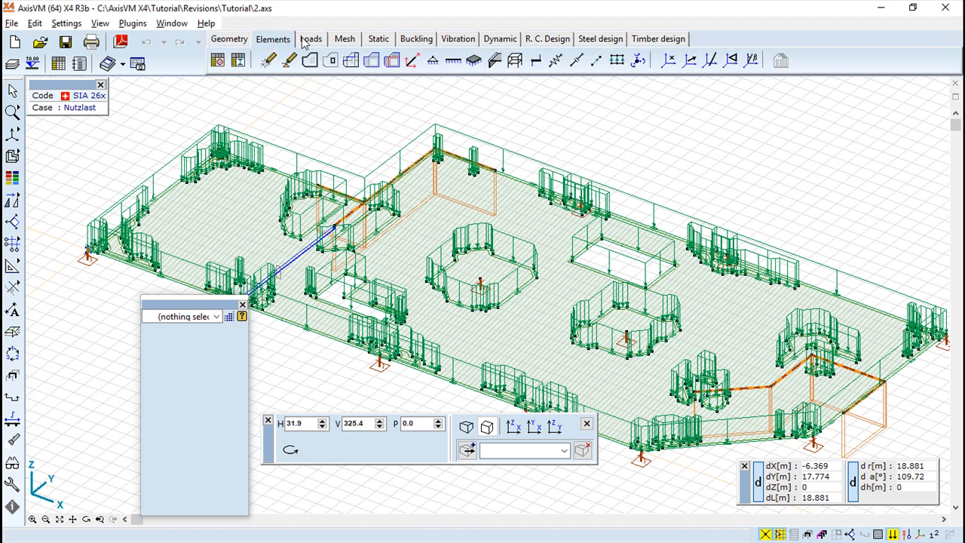
left_click(417, 39)
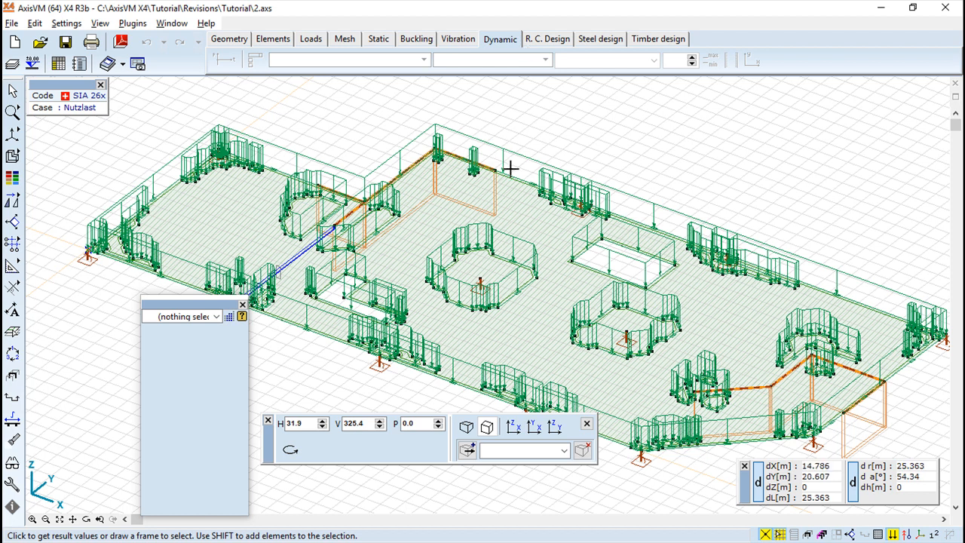
left_click(458, 39)
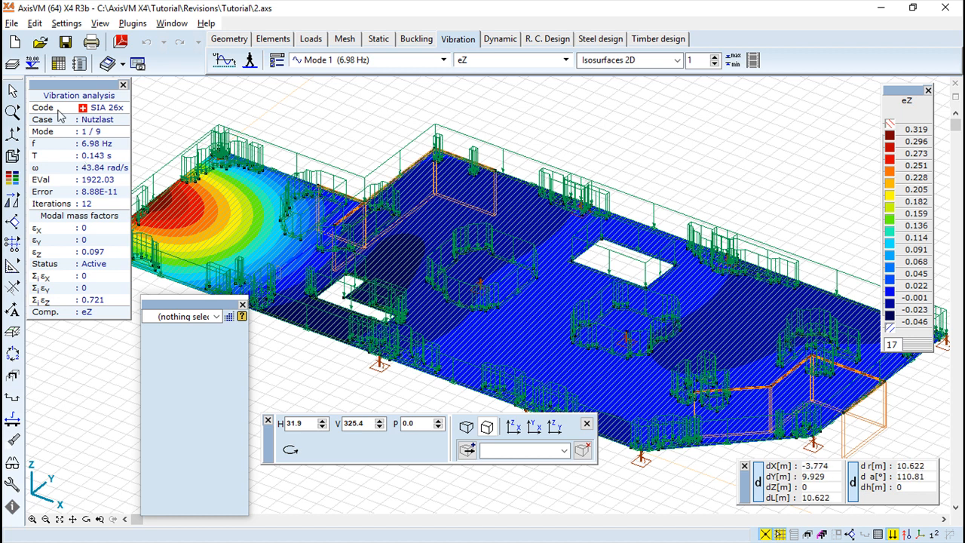
mouse_move(91, 151)
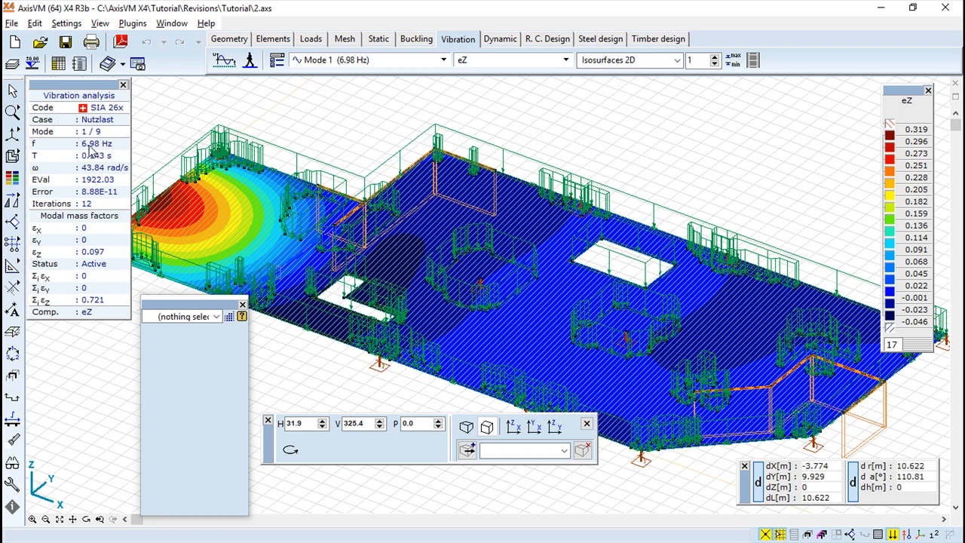
mouse_move(501, 196)
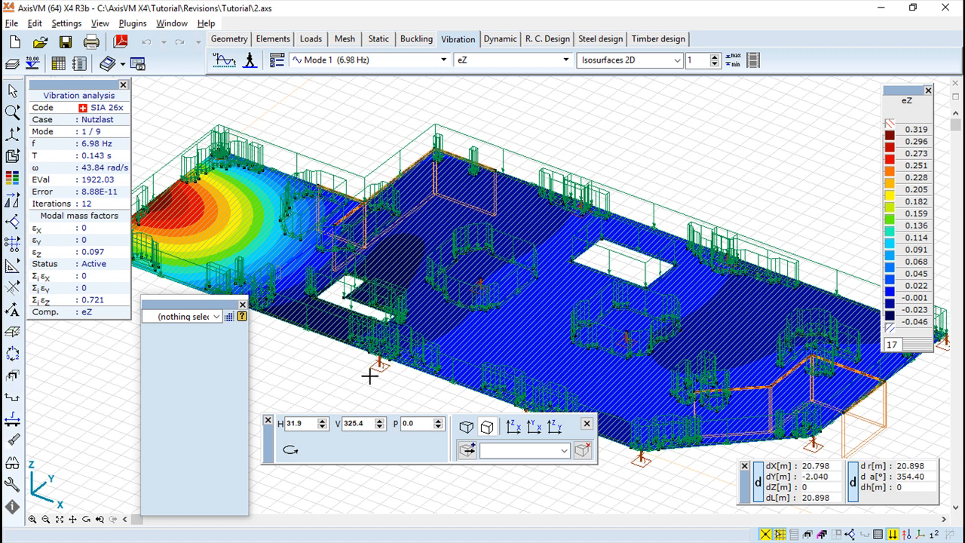
mouse_move(325, 380)
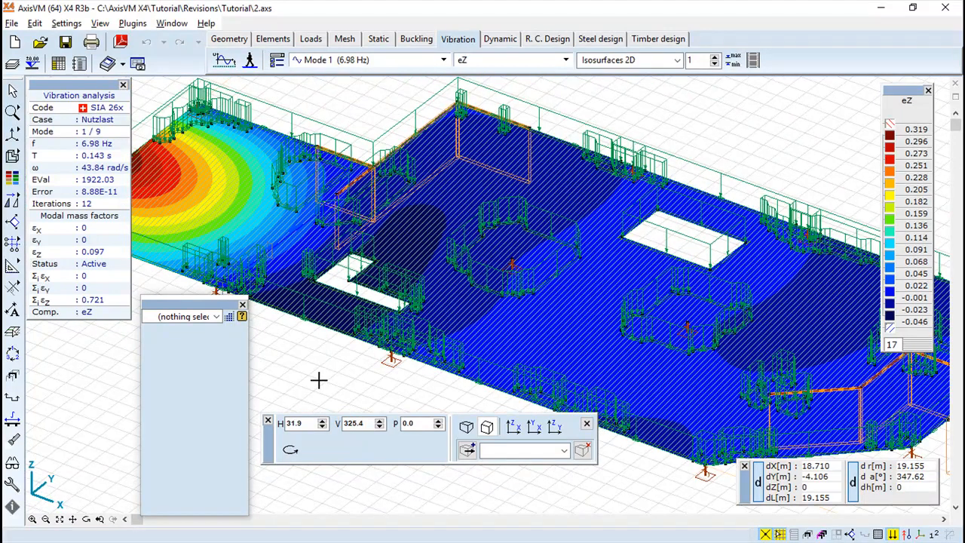
mouse_move(344, 372)
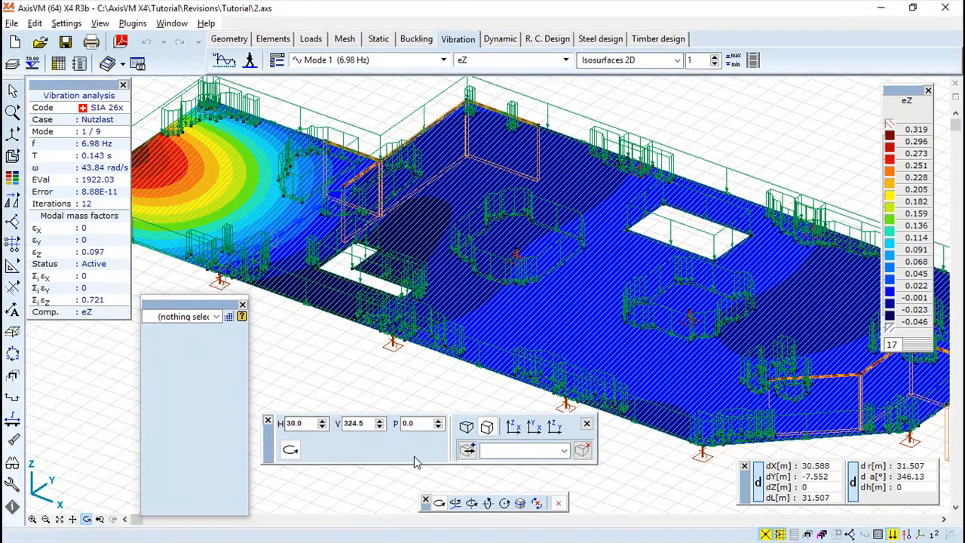
Switch the slab model from parallel to perspective view via the view toolbar.
left_click(289, 449)
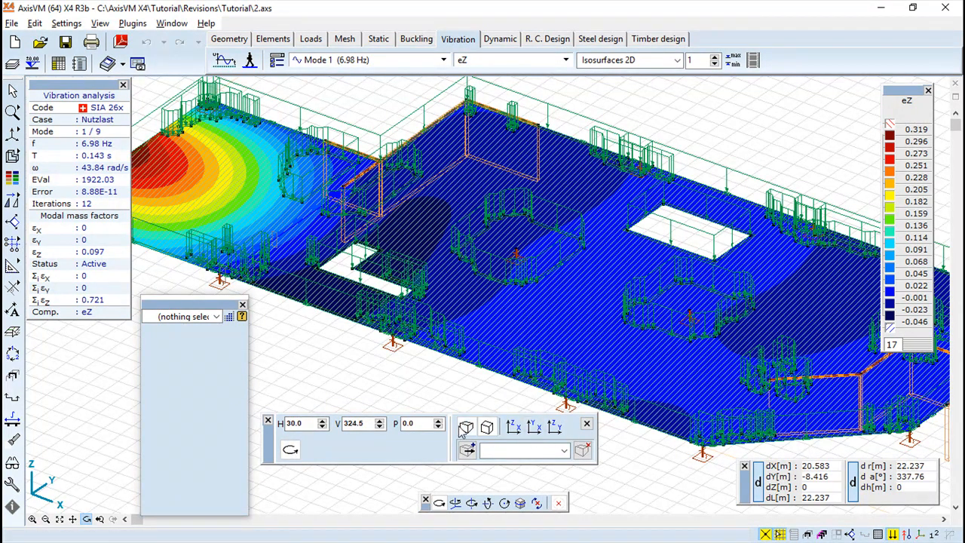
left_click(488, 428)
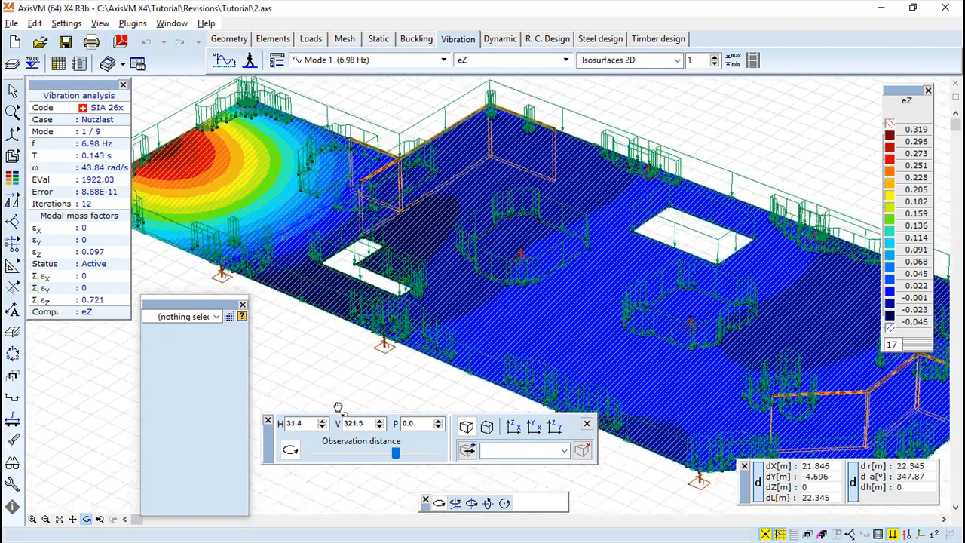
Orbit the slab to a slightly turned viewing angle before refining the eZ legend to 22 levels.
left_click_drag(340, 407, 369, 395)
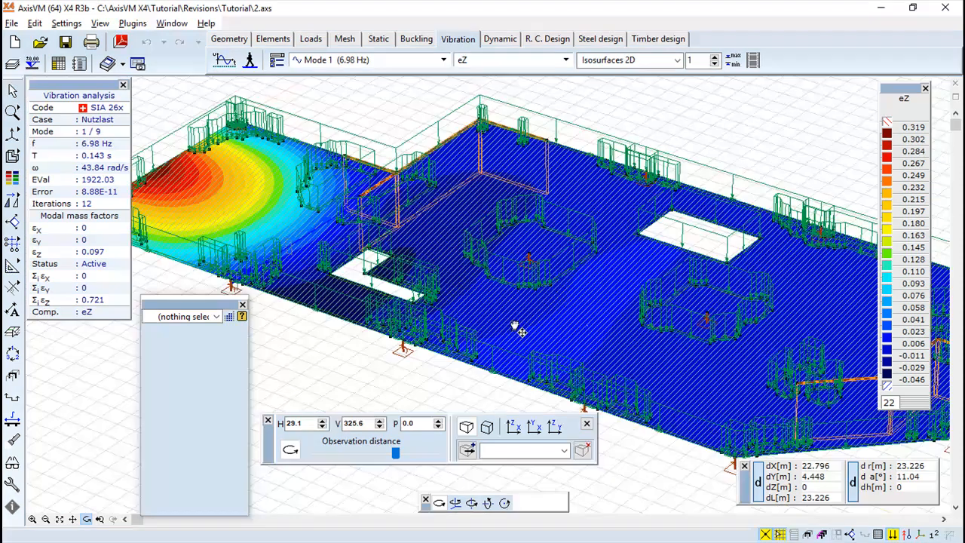
Orbit the slab to view the red displacement peak from another side and toggle mouse snapping.
left_click_drag(516, 325, 545, 339)
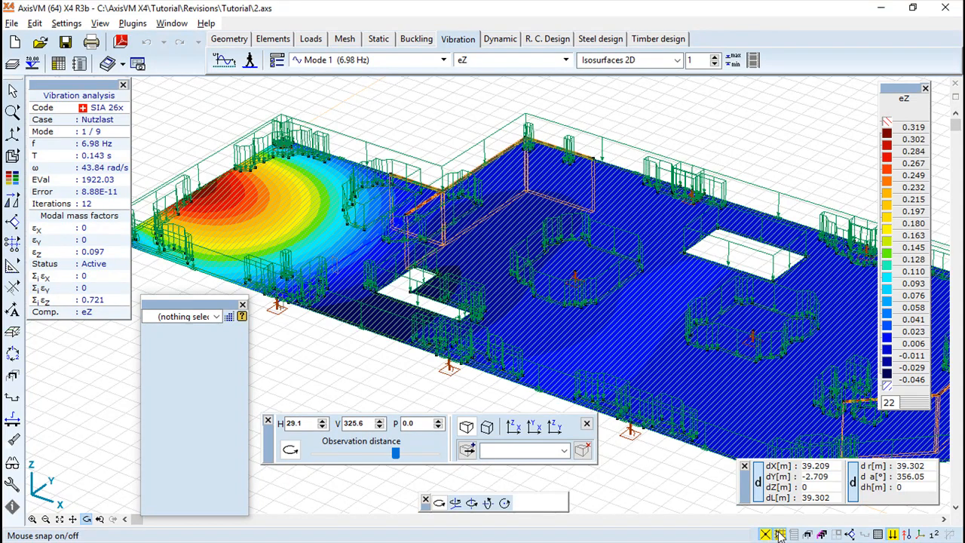
left_click(781, 533)
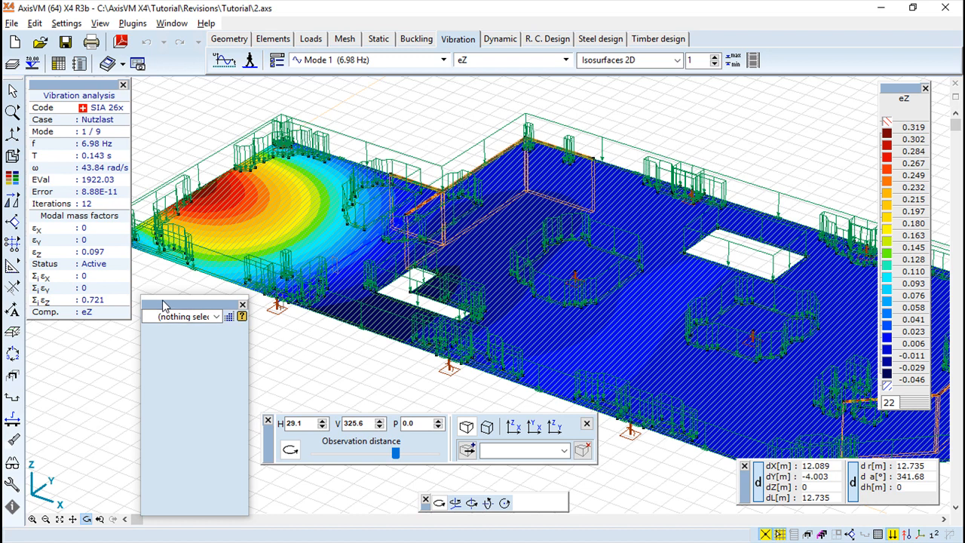
mouse_move(163, 307)
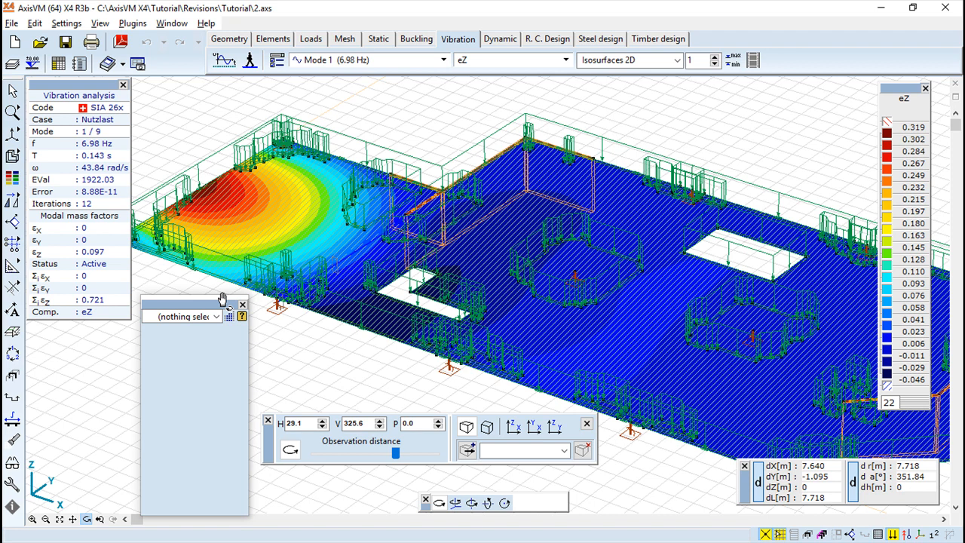
mouse_move(430, 132)
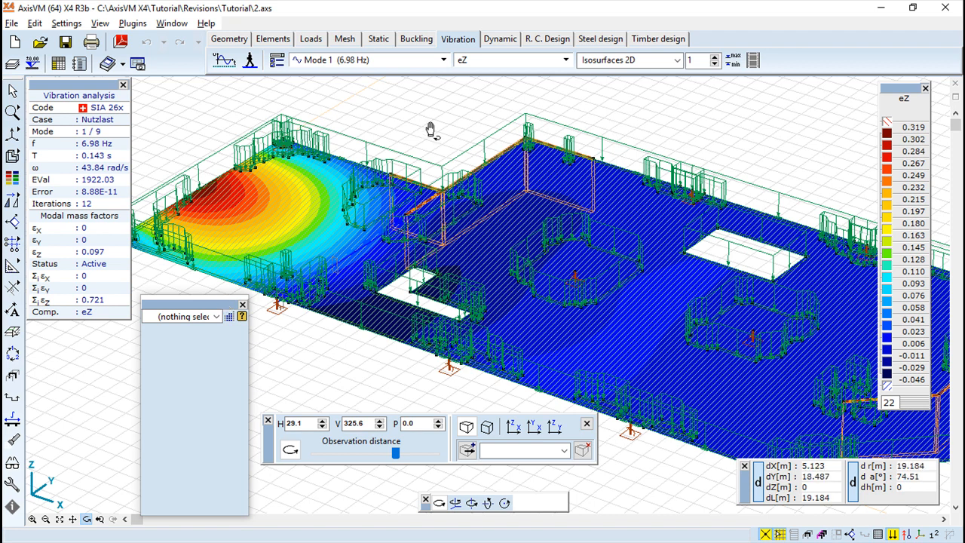
Frame-select the 13 slab domains to list their shell type, C30/37 material and 350 thickness.
left_click_drag(431, 130, 134, 483)
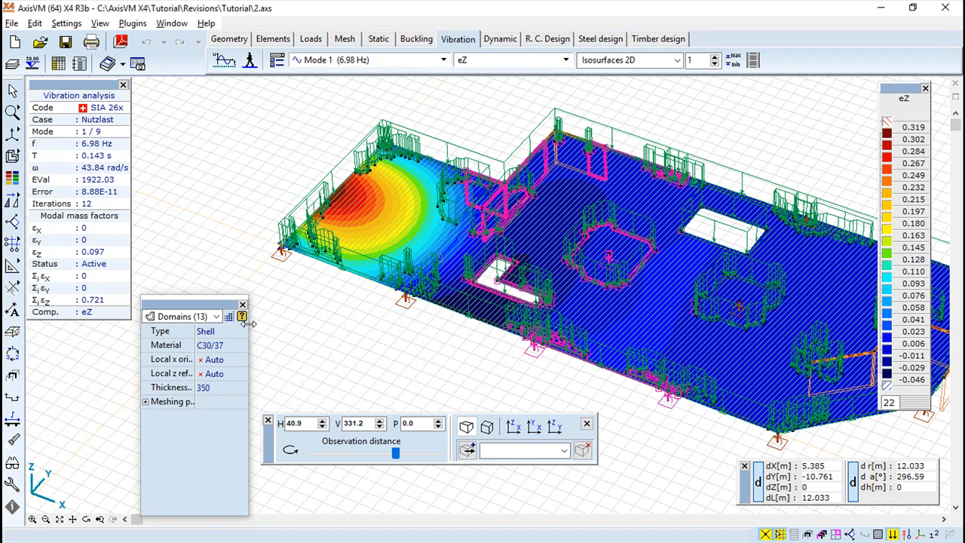
Switch the Property Editor to Nodal supports to show stiffness values including Rz 6.67E+5.
left_click(217, 317)
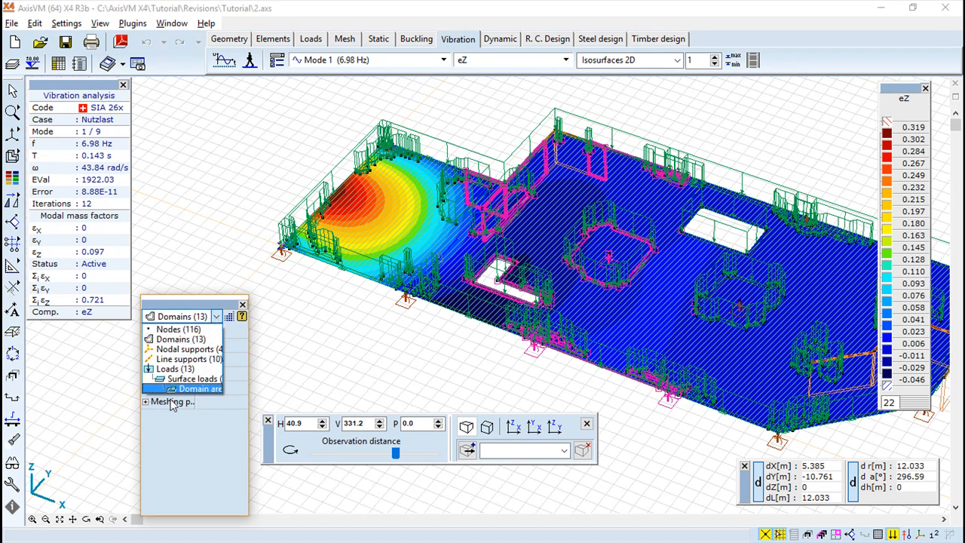
left_click(187, 350)
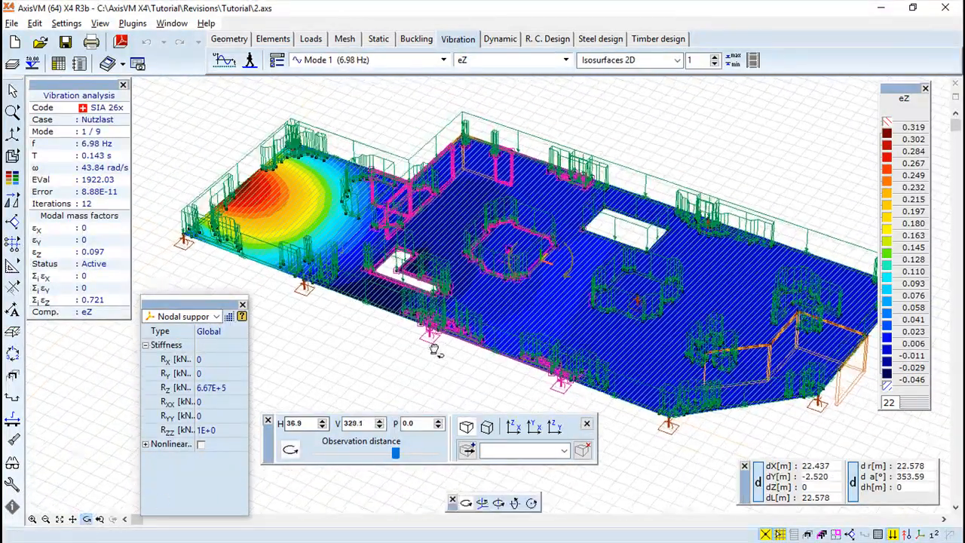
Orbit the slab model to a new viewing angle.
left_click_drag(436, 348, 449, 385)
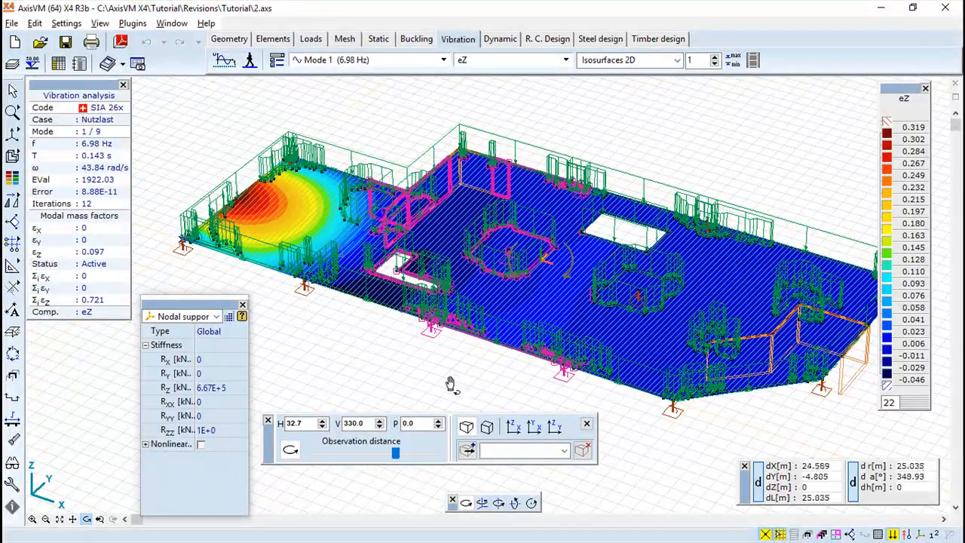
left_click_drag(452, 384, 486, 376)
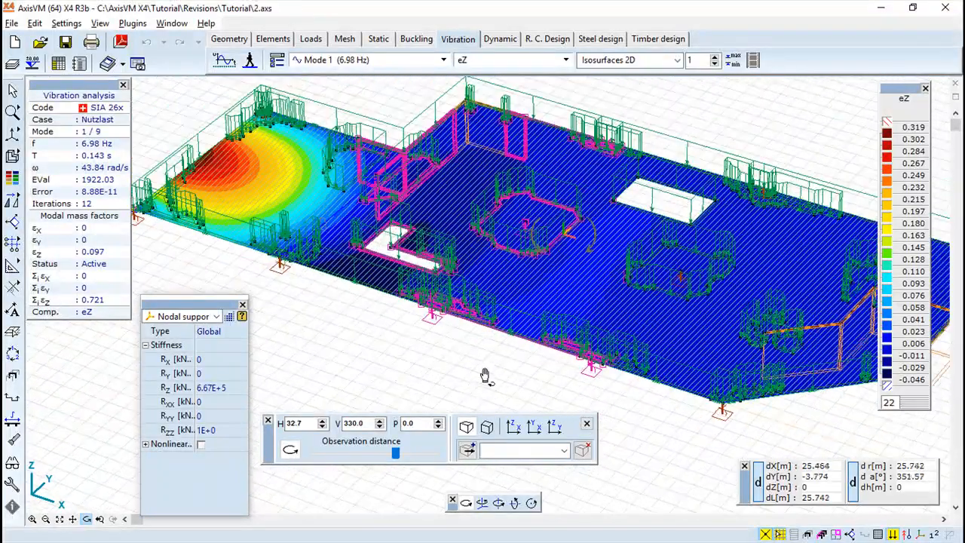